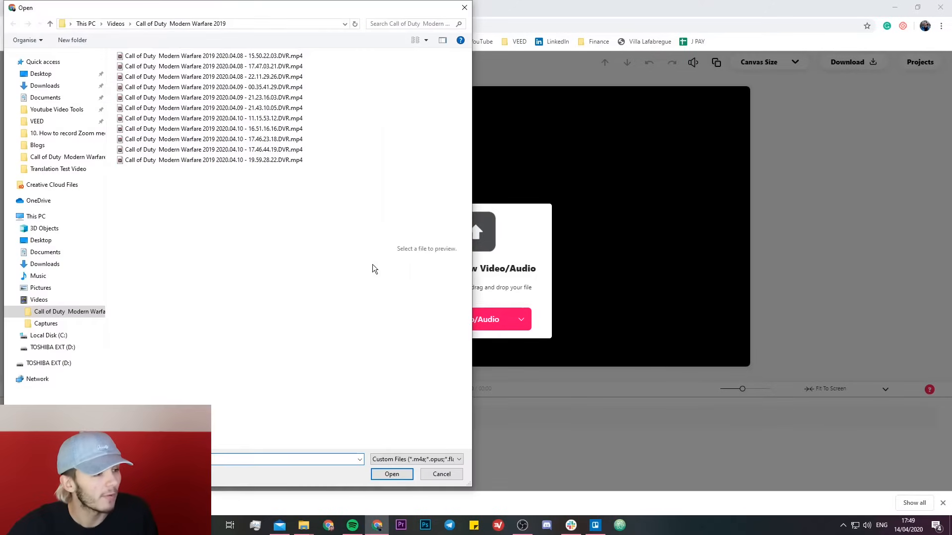
Upload the earliest Call of Duty Modern Warfare 2019 DVR .mp4 from Videos
left_click(213, 55)
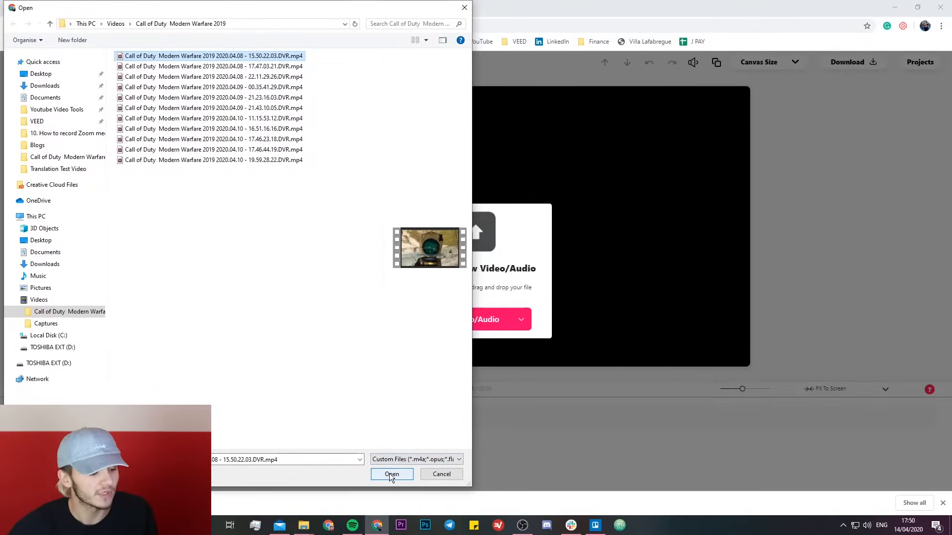
left_click(392, 474)
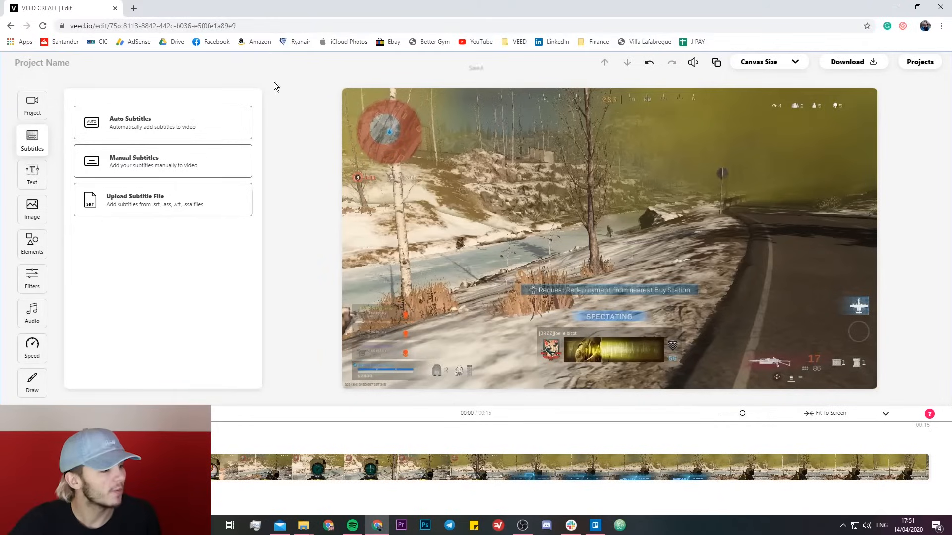
Open Export Settings from the Project panel of the gameplay clip
left_click(32, 104)
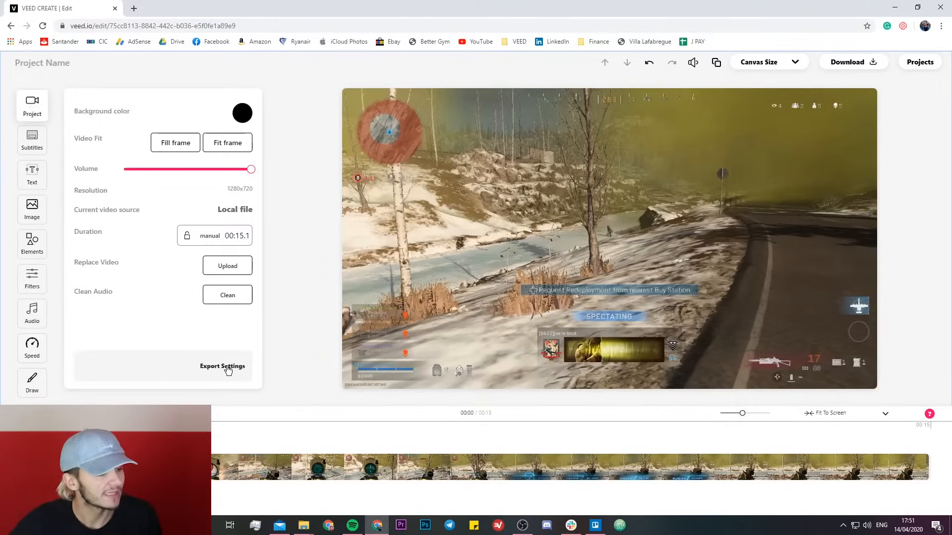
left_click(222, 365)
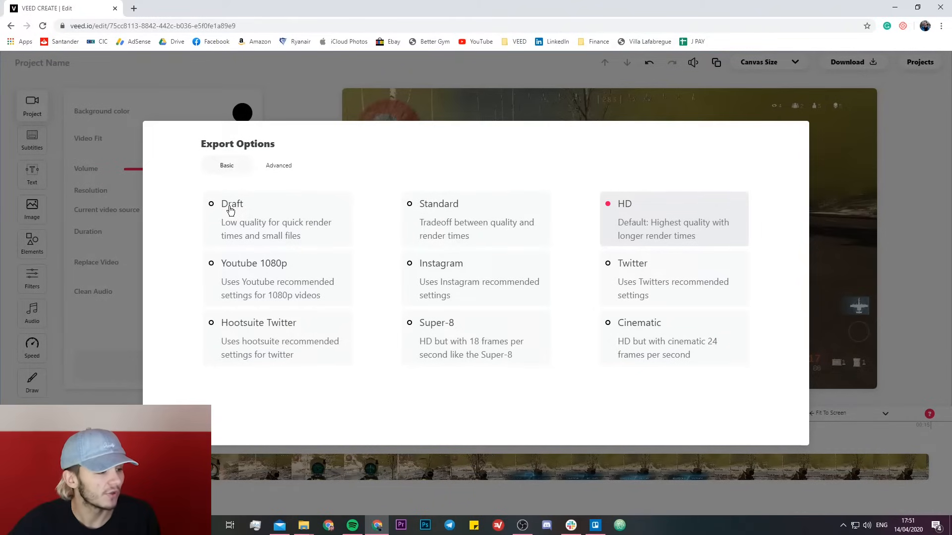
Select the Draft export preset under Basic instead of HD
left_click(232, 203)
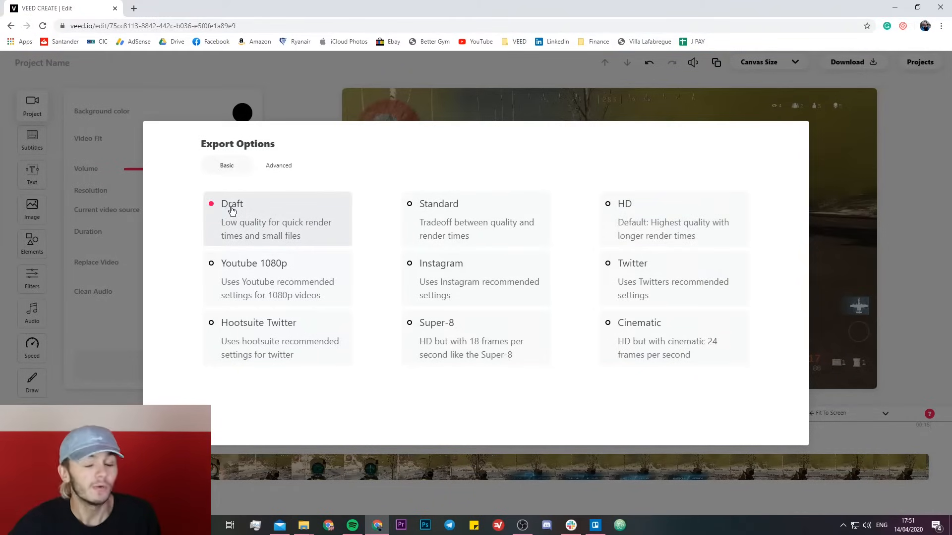
mouse_move(219, 217)
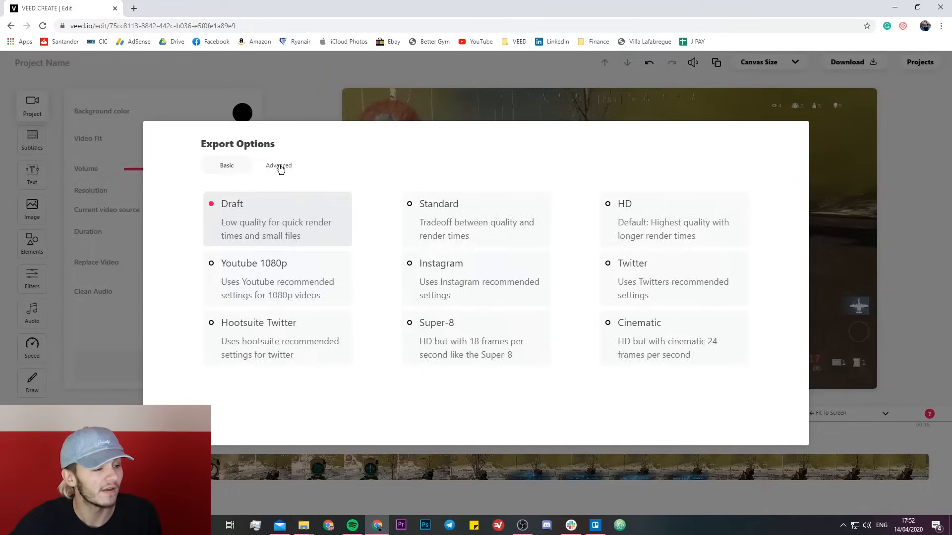
Set the Advanced export CRF to 26 after trying 30, 15 and 22
left_click(277, 165)
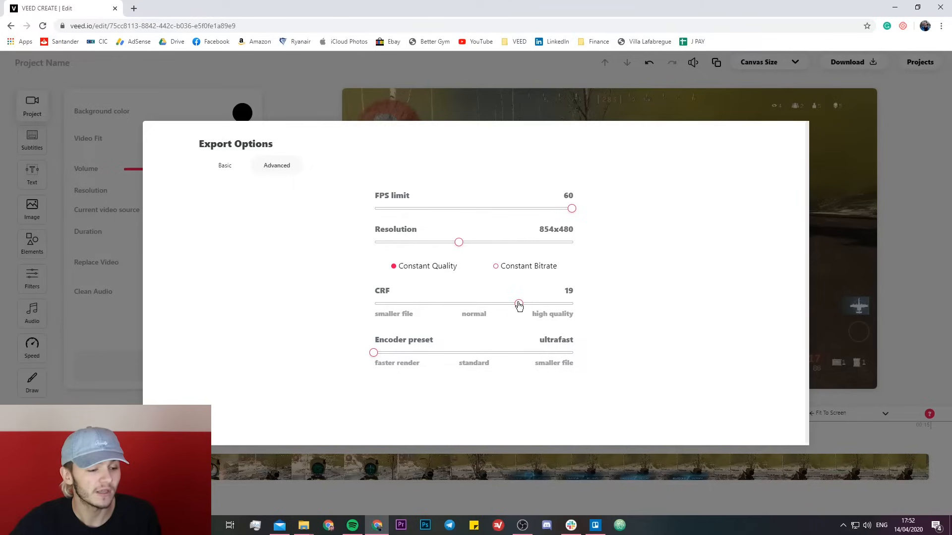
left_click_drag(519, 303, 373, 303)
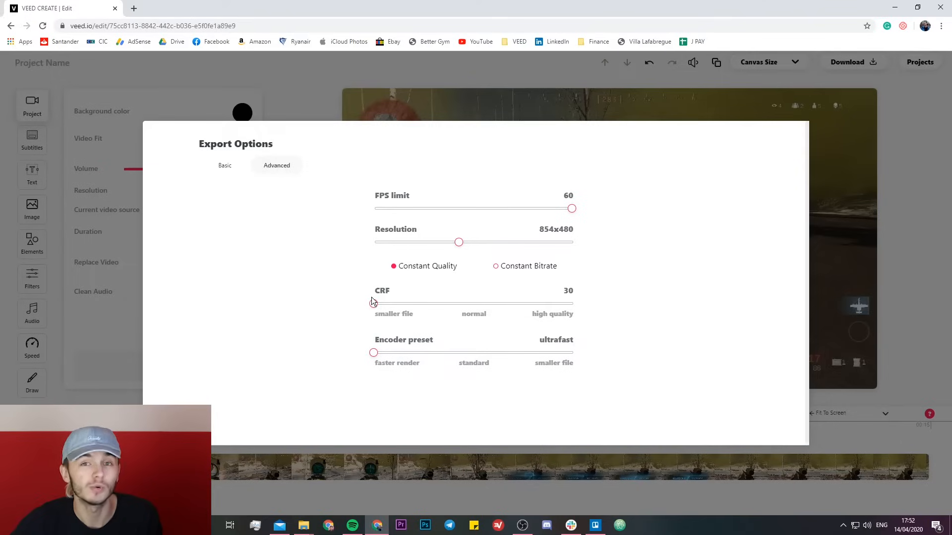
left_click_drag(373, 303, 572, 303)
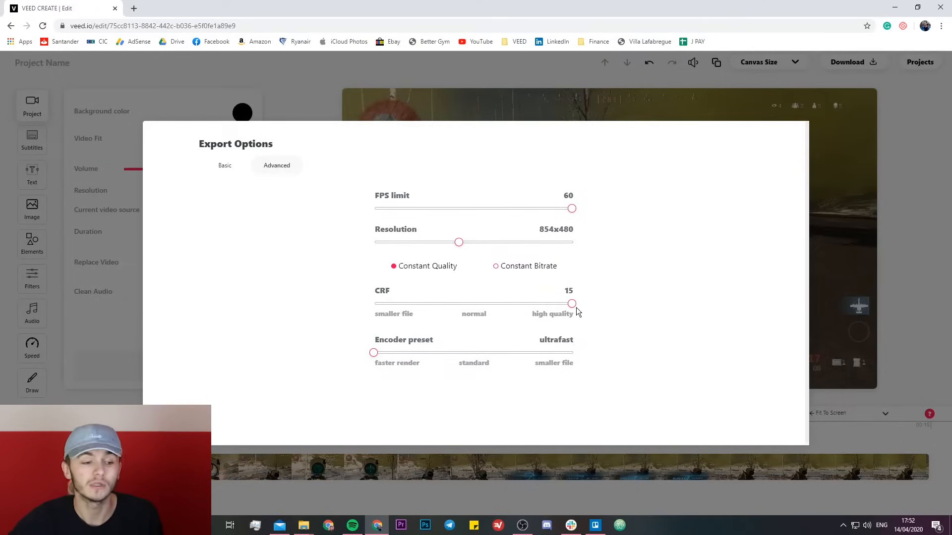
left_click_drag(571, 304, 479, 303)
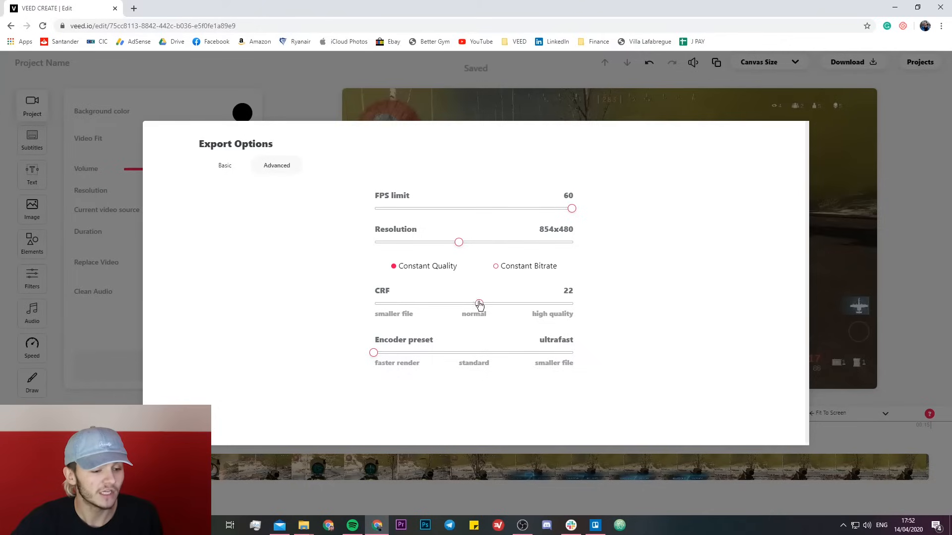
left_click_drag(479, 303, 428, 303)
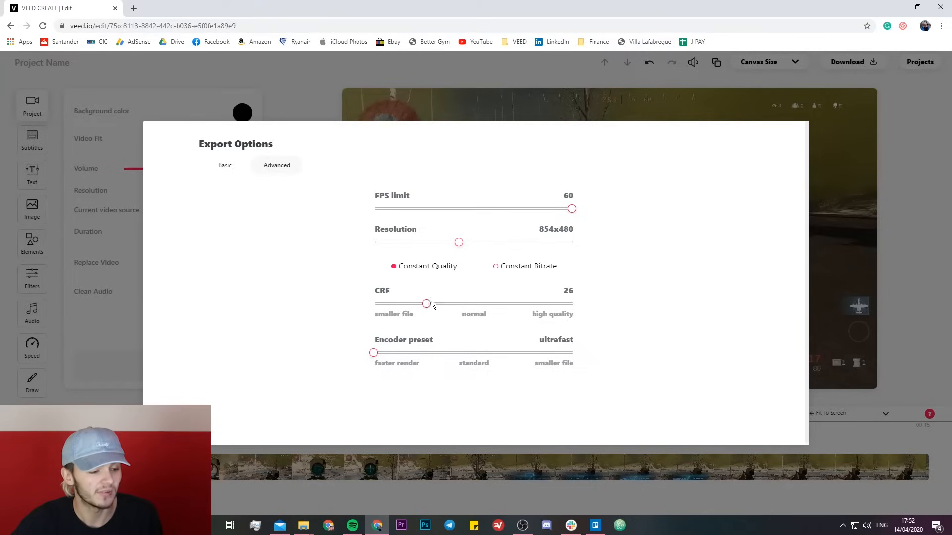
left_click_drag(428, 304, 439, 304)
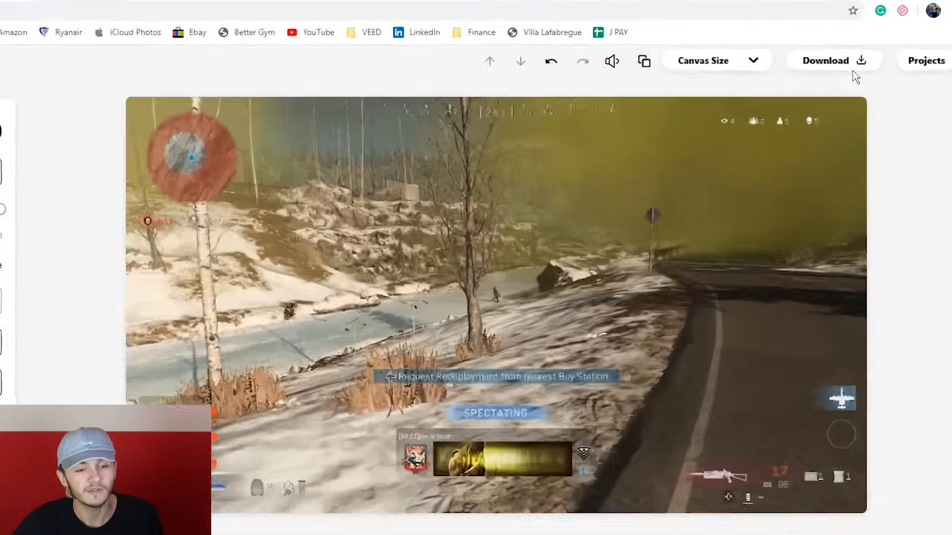
Export and download Project Name.mp4, then show the download's options
left_click(824, 60)
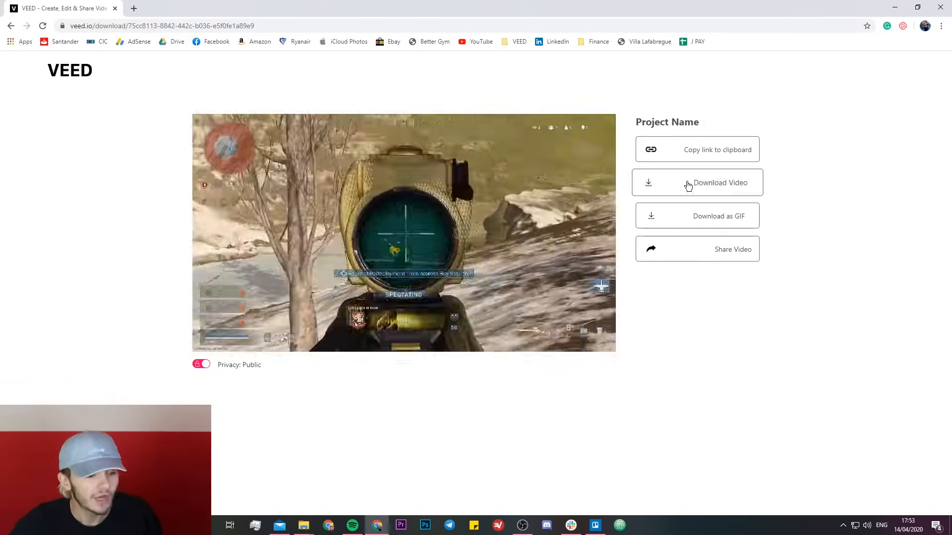
left_click(720, 183)
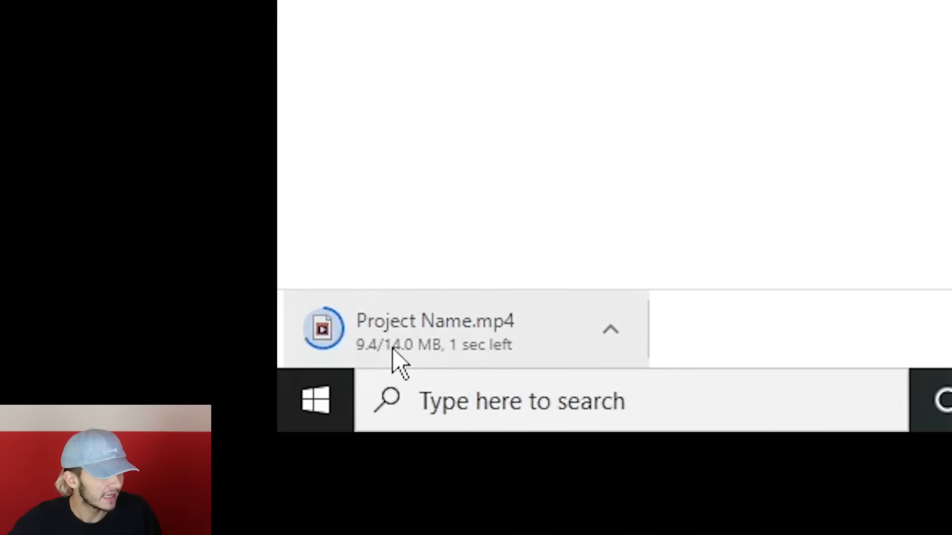
left_click(611, 329)
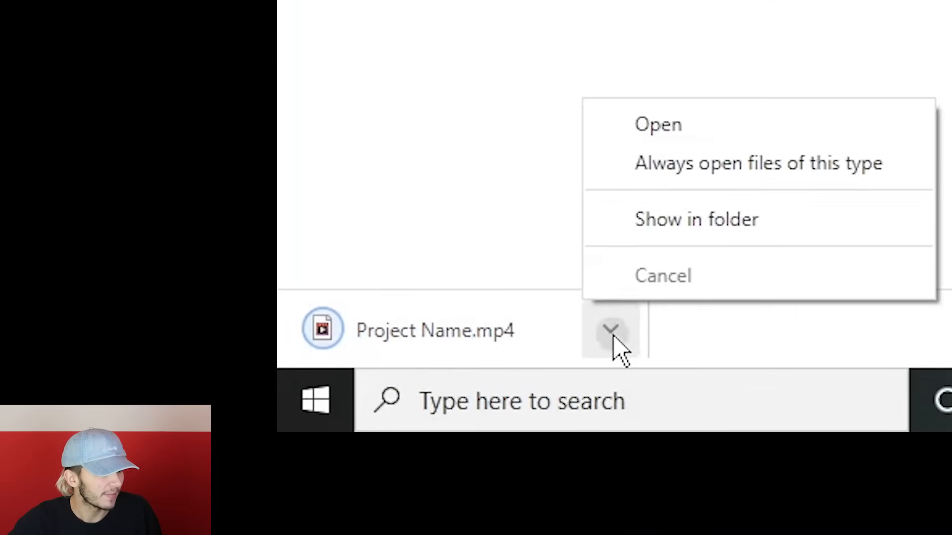
Show Project Name.mp4 in Downloads and check its 13.9 MB size in Properties
left_click(696, 219)
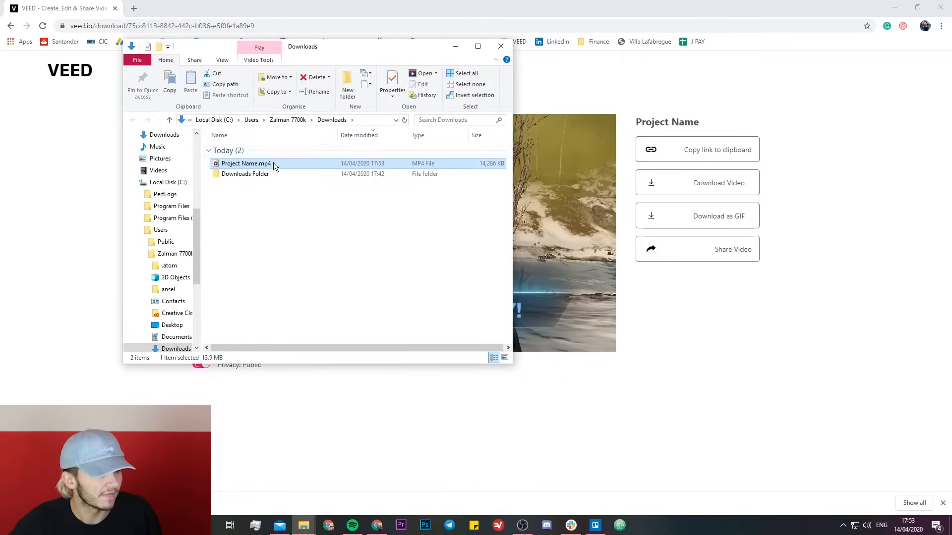
right_click(245, 163)
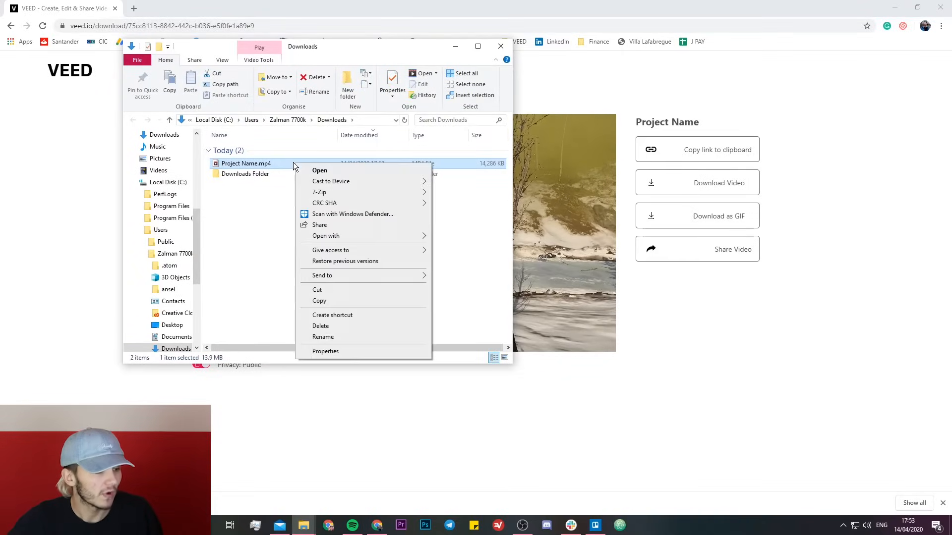
left_click(325, 351)
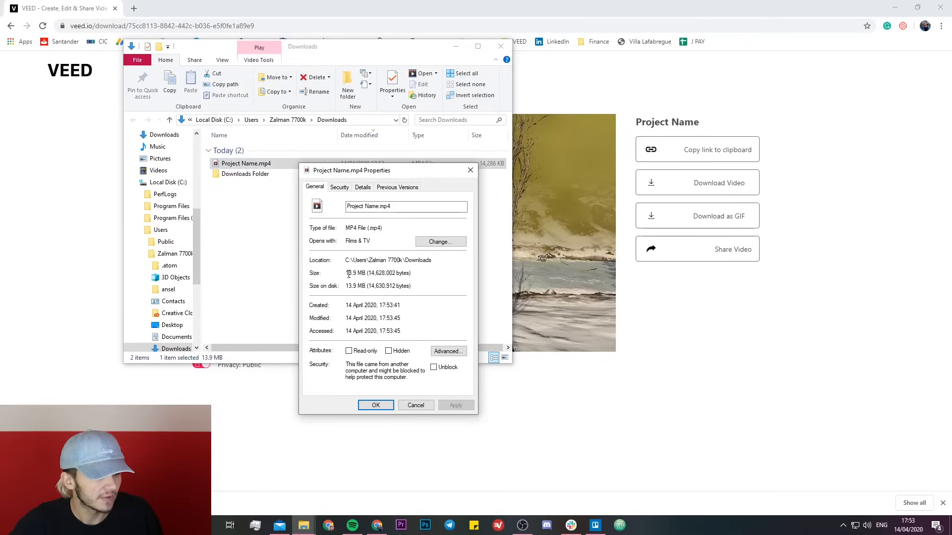